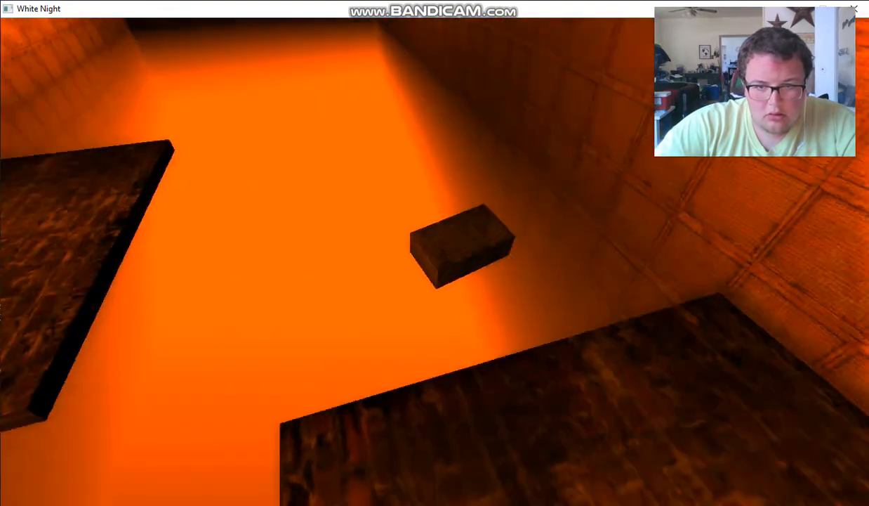
mouse_move(435, 252)
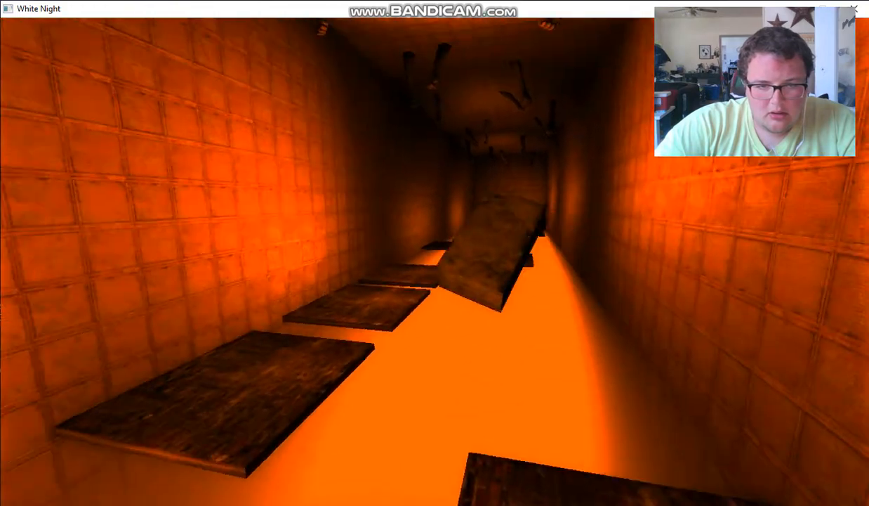
Step: Walk forward onto the next floating platform over the lava, facing down the corridor
key(w)
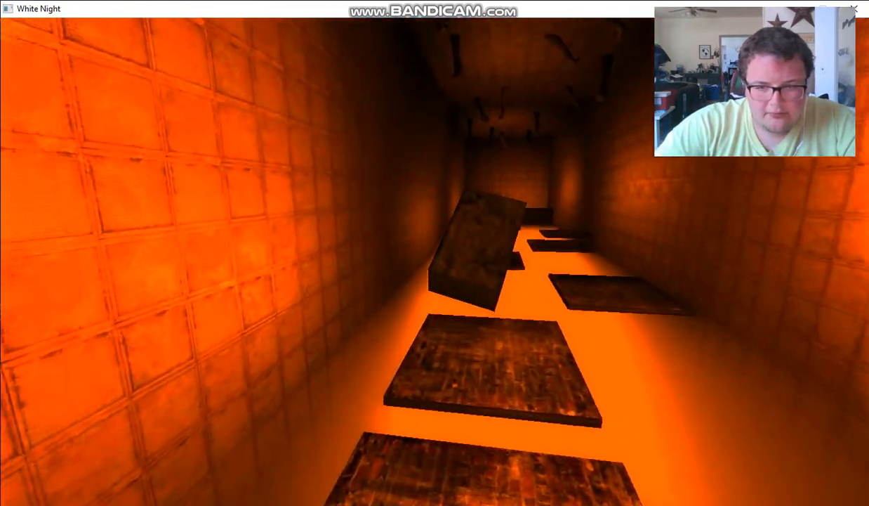